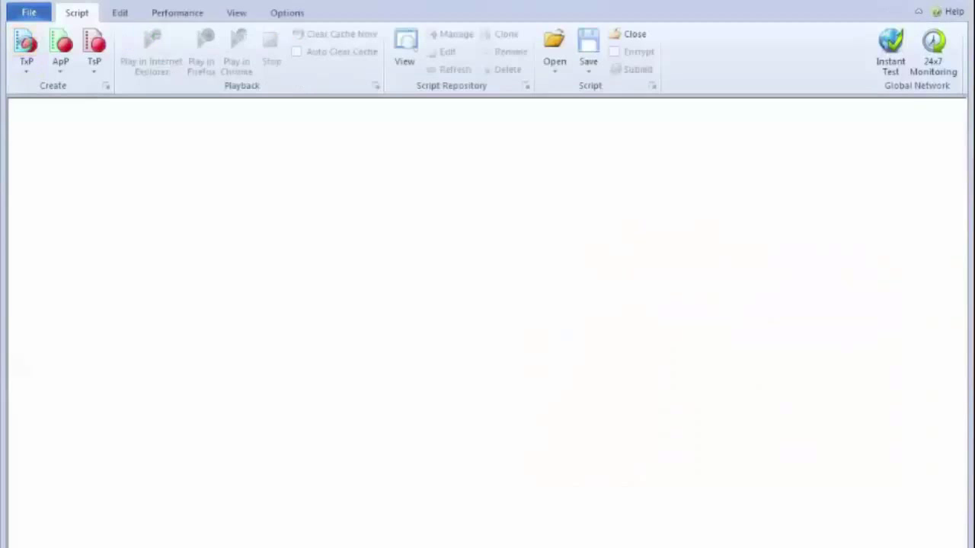
# - Record a transaction to hp.com, clicking the new-laptops image, then select the Click on image step
pyautogui.click(26, 49)
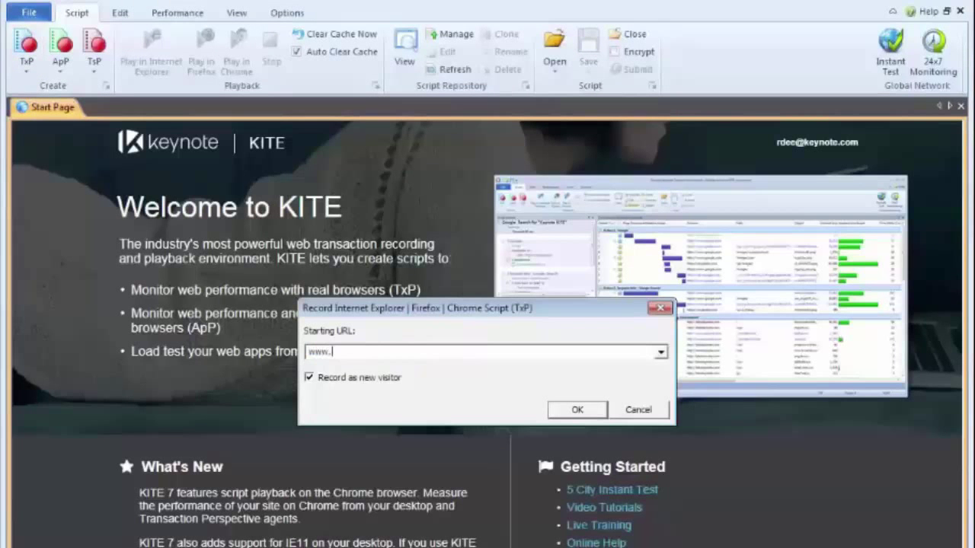
pyautogui.click(575, 409)
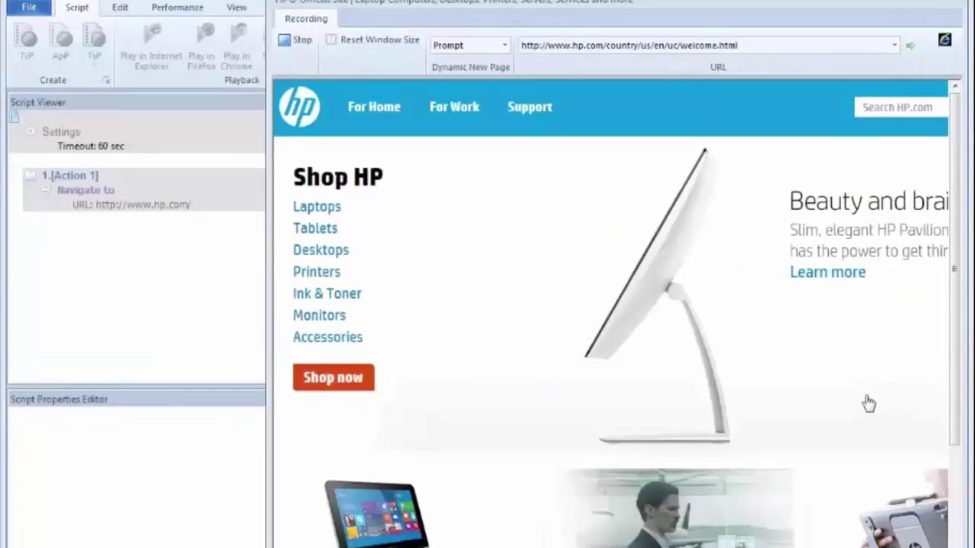
pyautogui.scroll(-3)
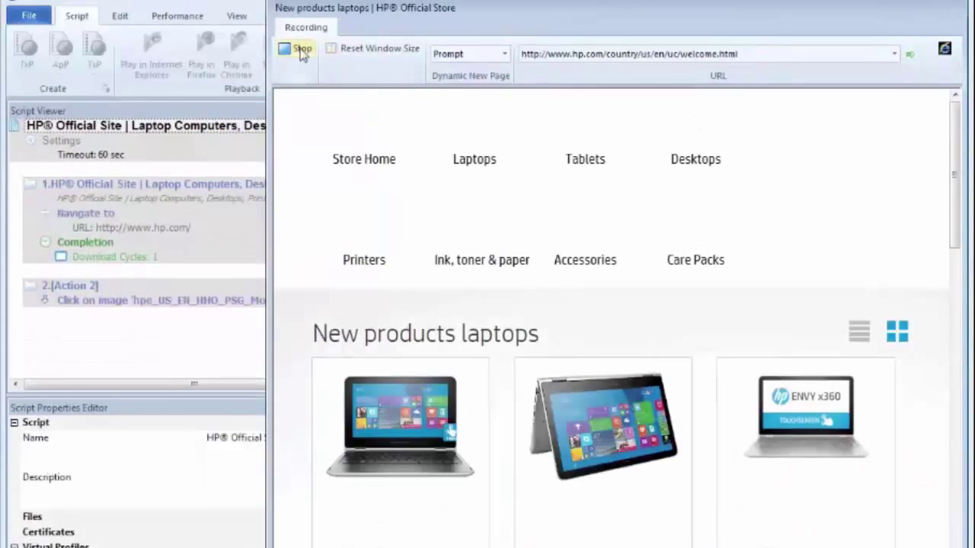
pyautogui.click(301, 49)
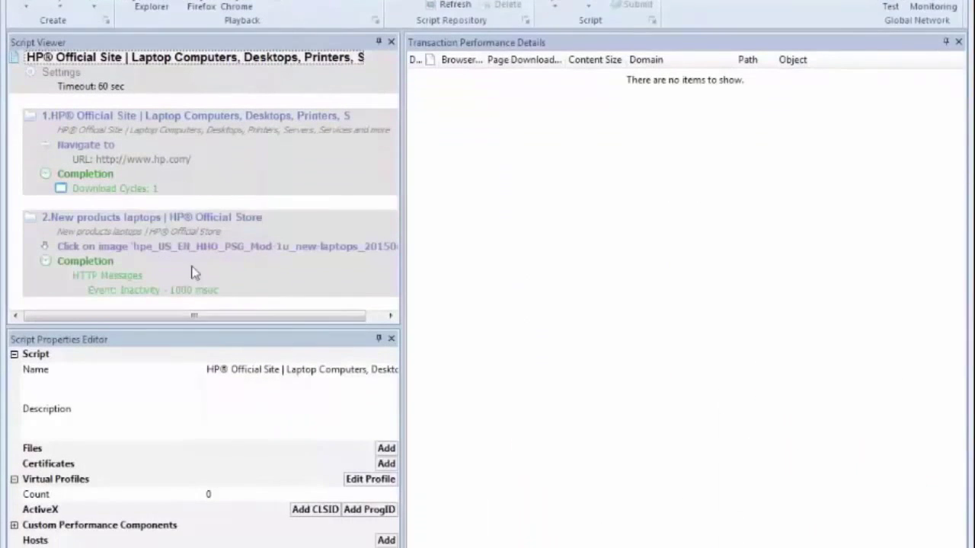
pyautogui.click(226, 246)
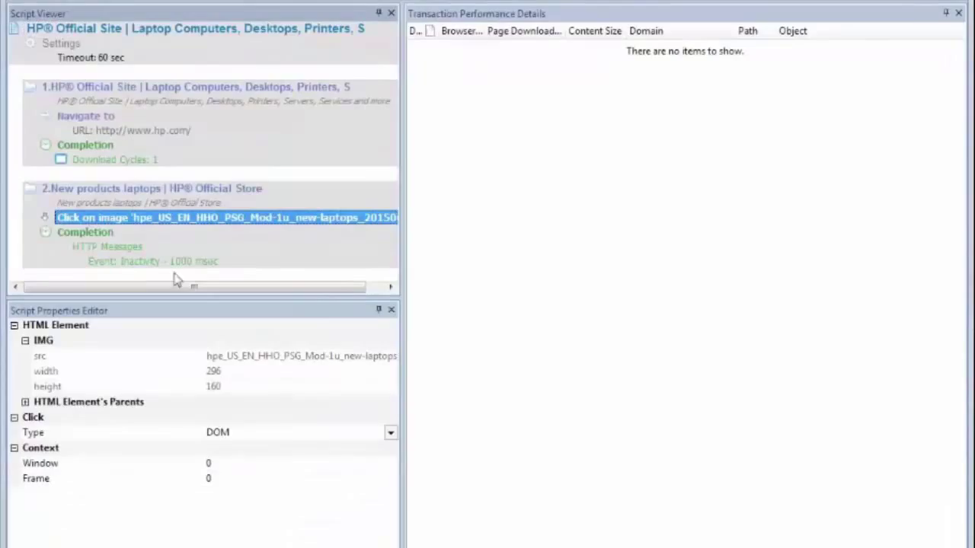
pyautogui.moveTo(238, 429)
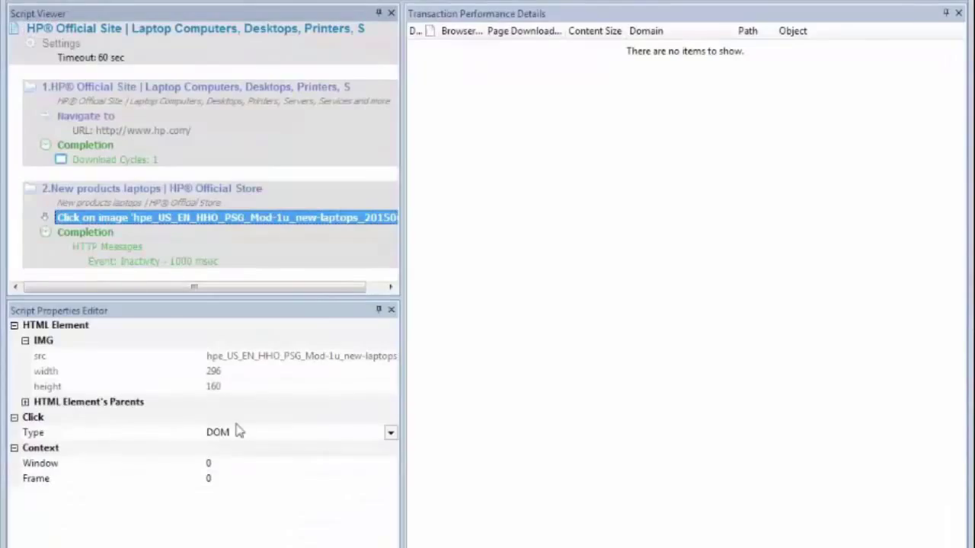
# - Change the image click step's Click Type from DOM to Mouse, keeping X and Y offsets at 0
pyautogui.click(390, 432)
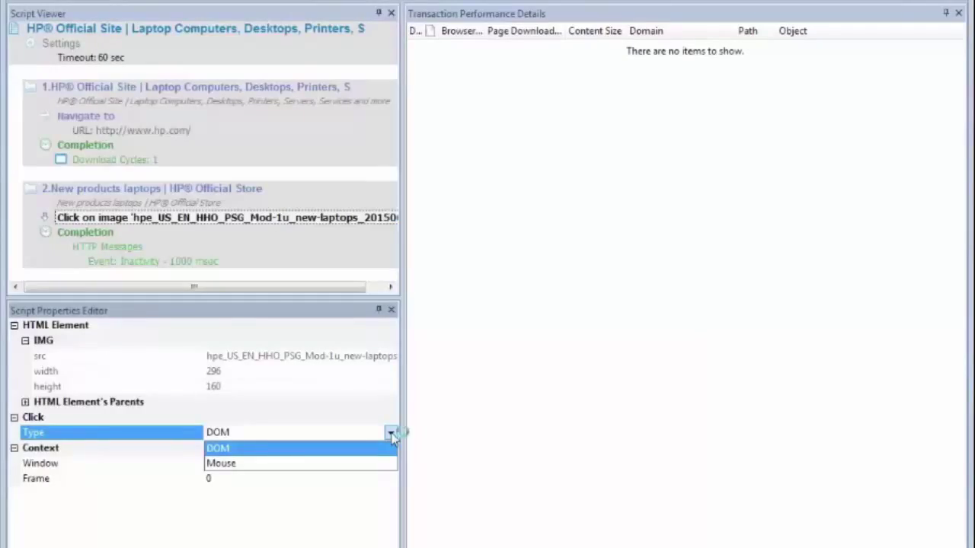
pyautogui.moveTo(362, 467)
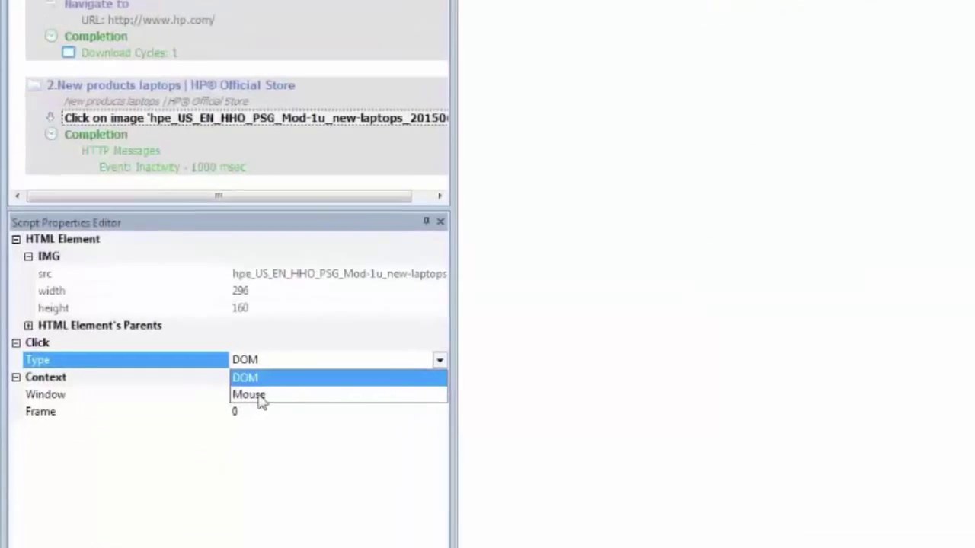
pyautogui.click(248, 394)
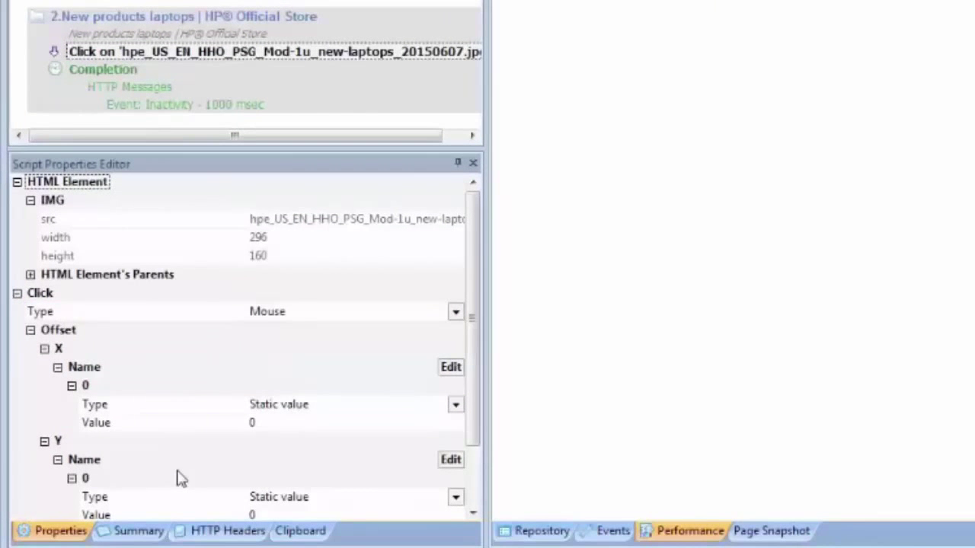
pyautogui.moveTo(259, 430)
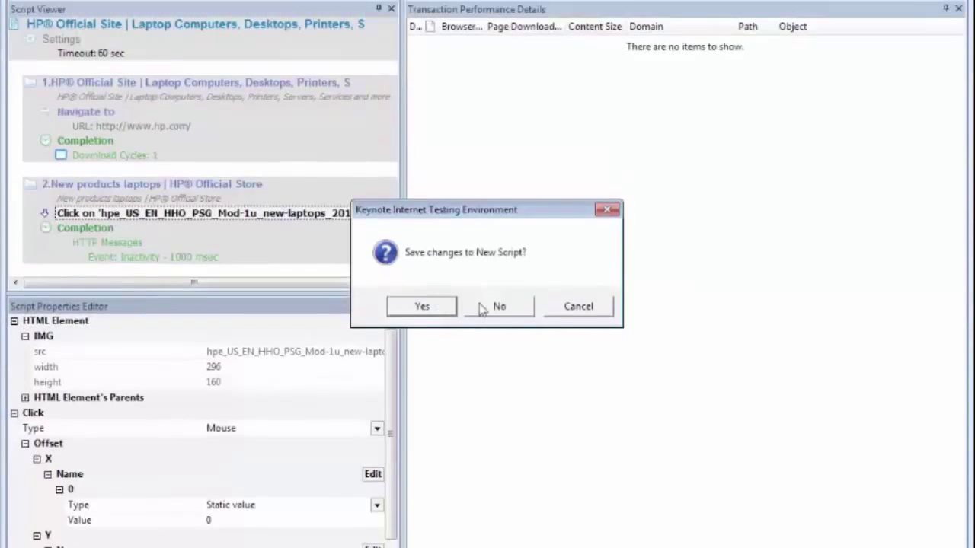
# - Decline saving changes and play the script back in Internet Explorer, loading the HP home page
pyautogui.click(500, 306)
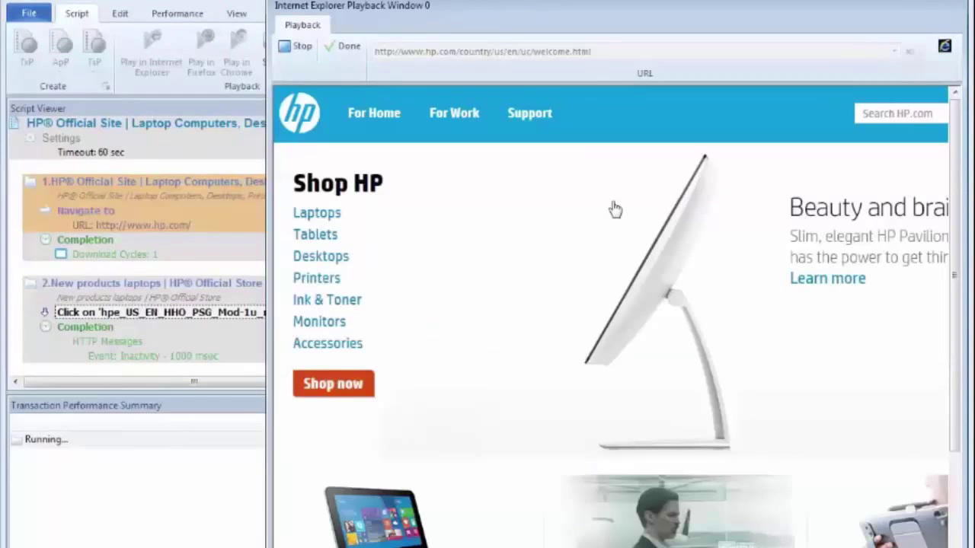
pyautogui.scroll(-3)
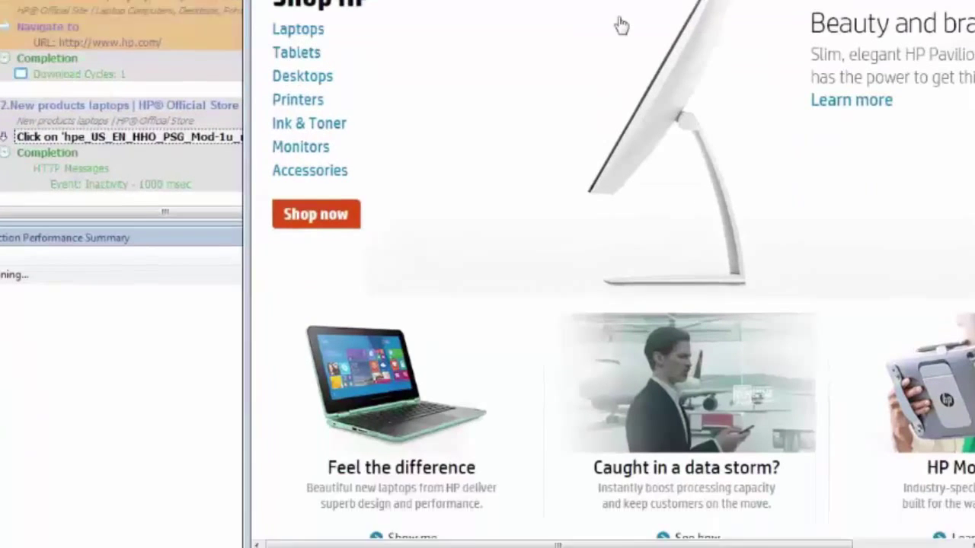